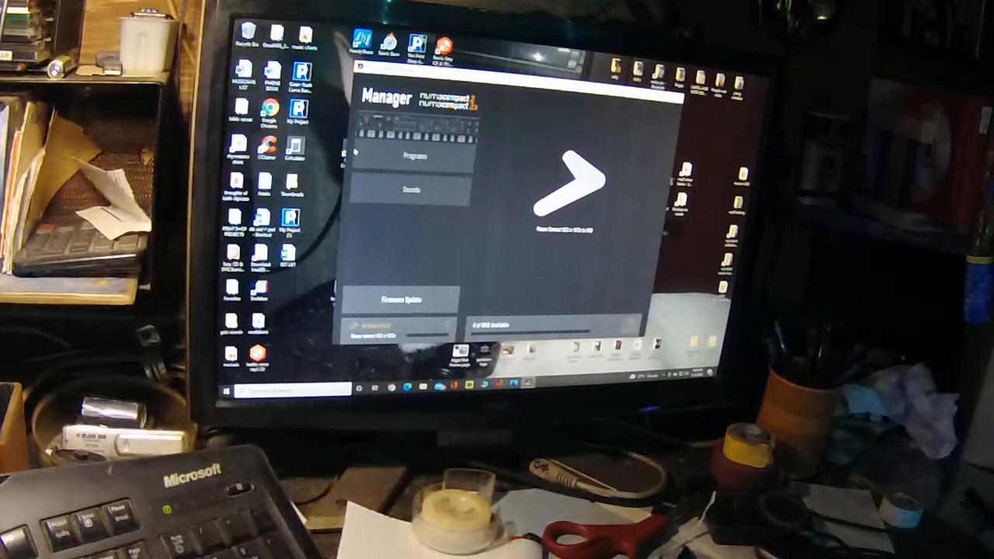
Bring up the Numa Compact 2x Sound library page listing Japan Grand and German Grand
click(413, 155)
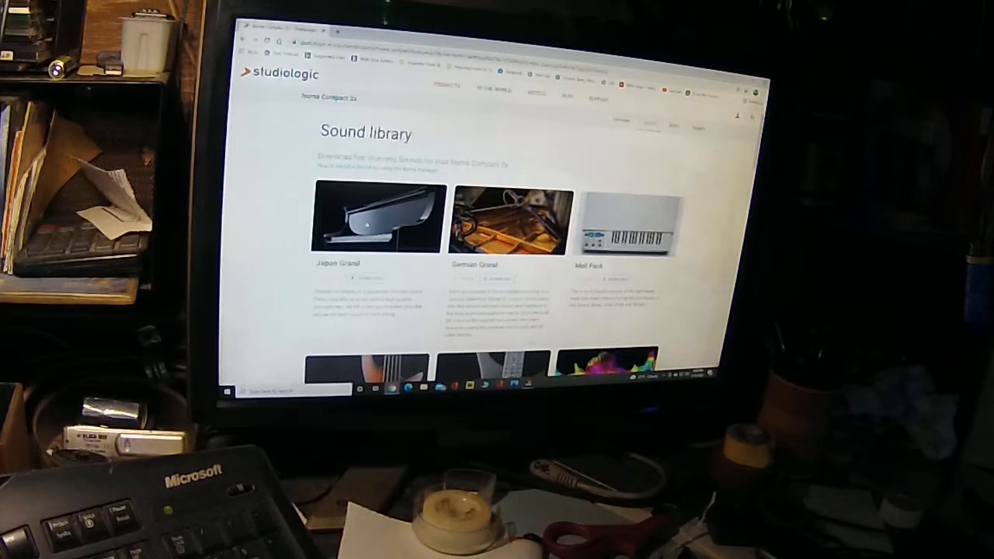
scroll(down, 3)
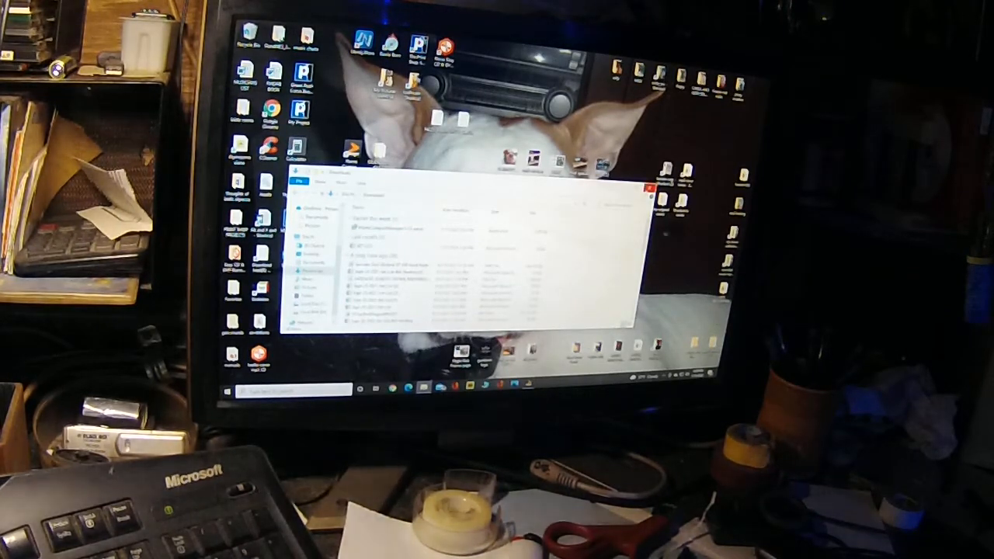
Open the Downloads folder holding the sound pack files
click(649, 188)
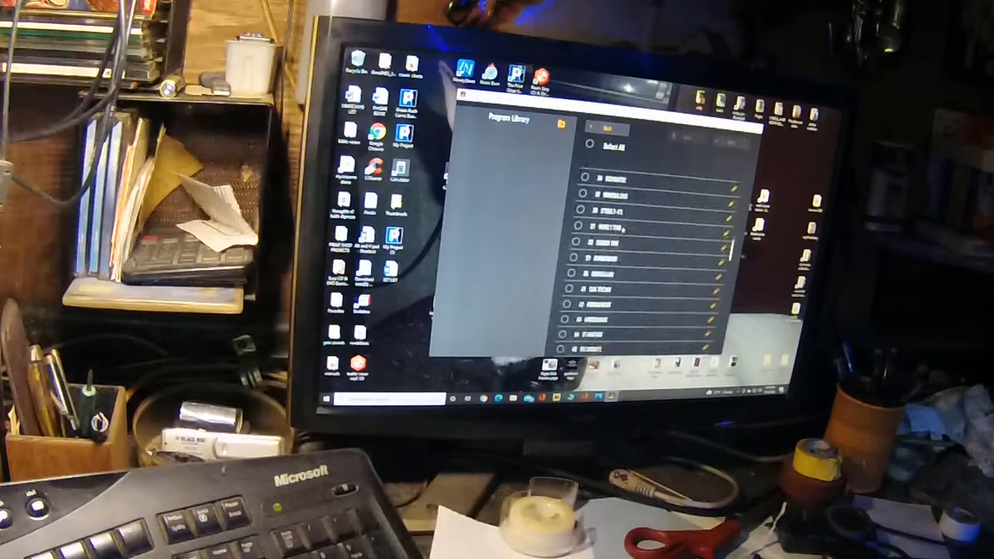
Scroll through the Program Library list of programs stored on the keyboard
scroll(down, 3)
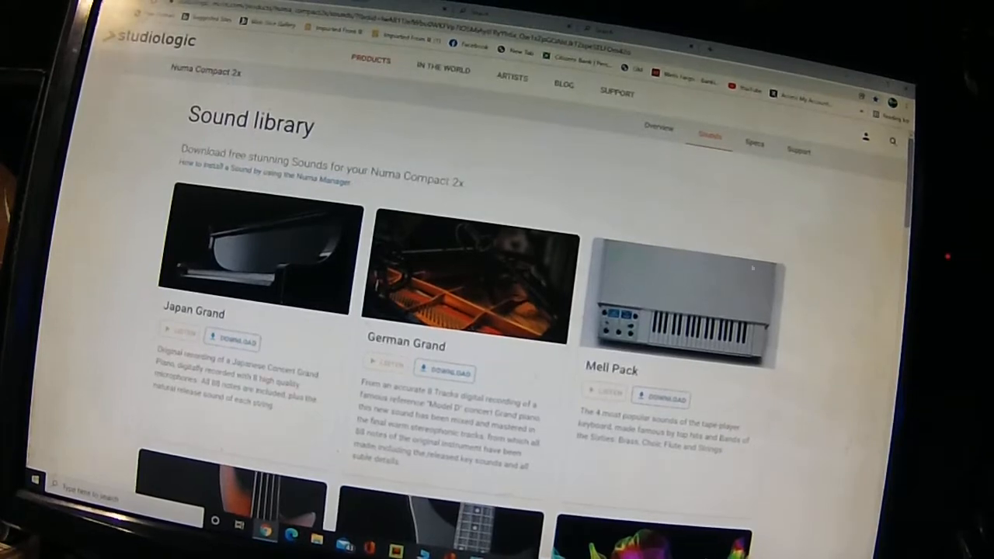
Scroll the Sounds page down to the library showing Japan Grand, German Grand and Mell Pack
scroll(down, 3)
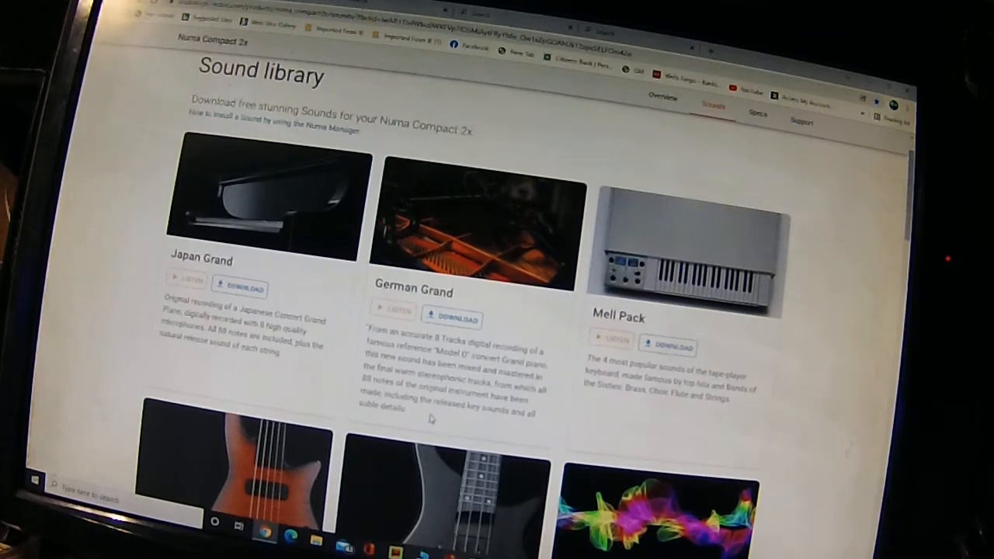
Play the German Grand sound demo, then stop its playback
click(394, 310)
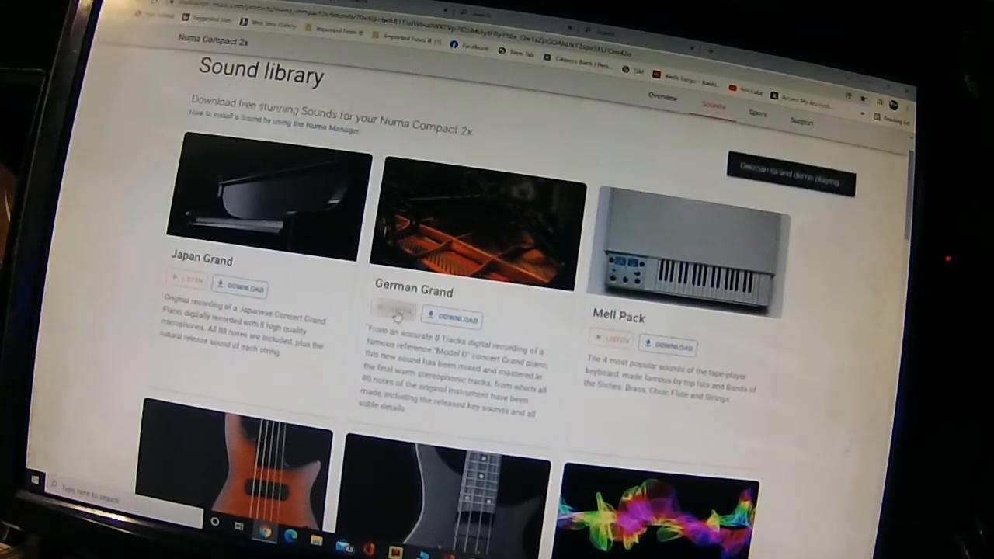
click(391, 313)
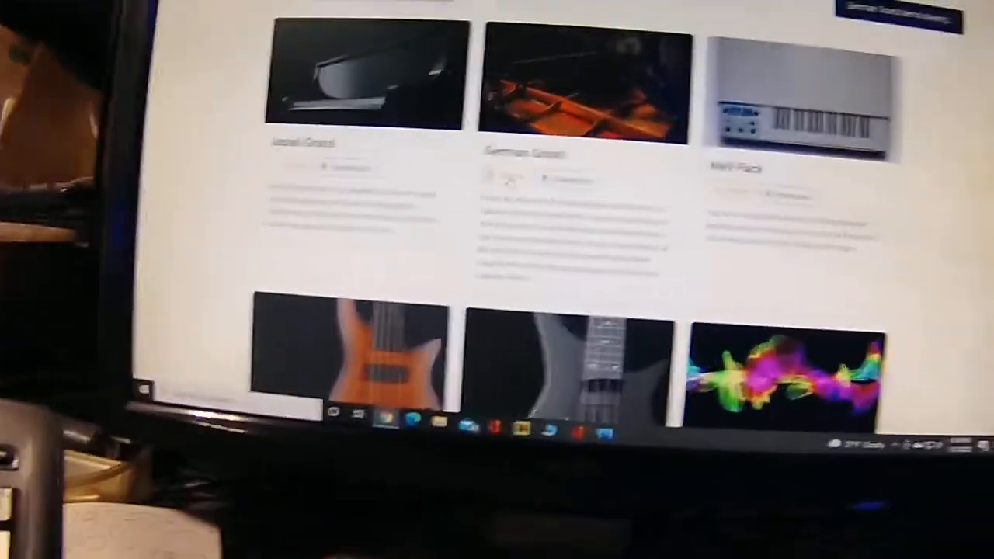
click(460, 286)
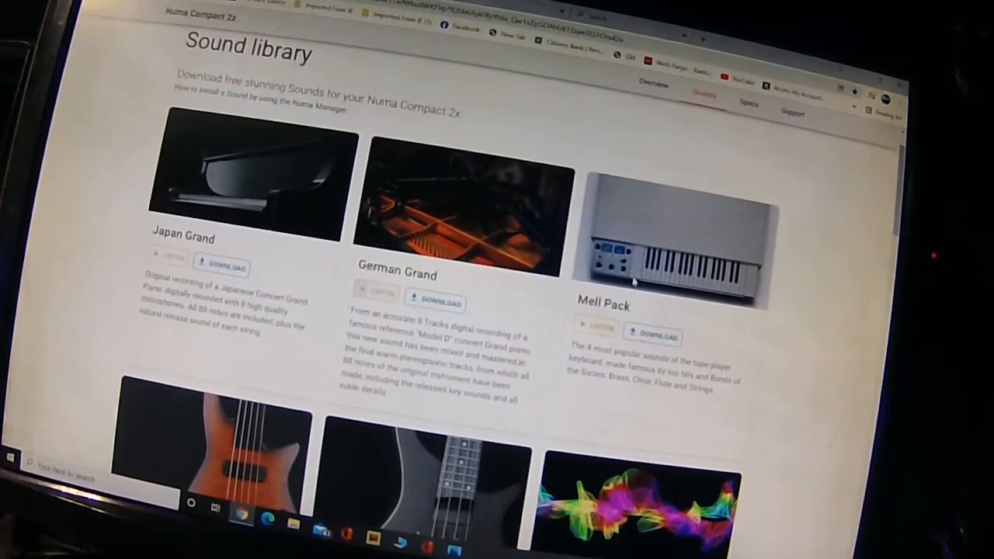
Scroll past Pulse Pack, Clarinet, Trumpet and Electro Pack to the Factory sounds heading
scroll(down, 3)
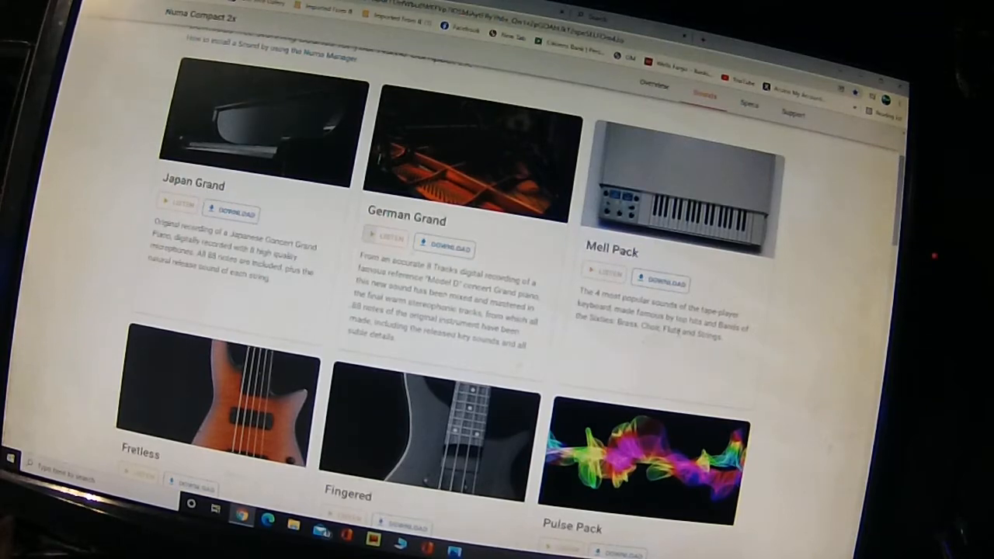
scroll(down, 3)
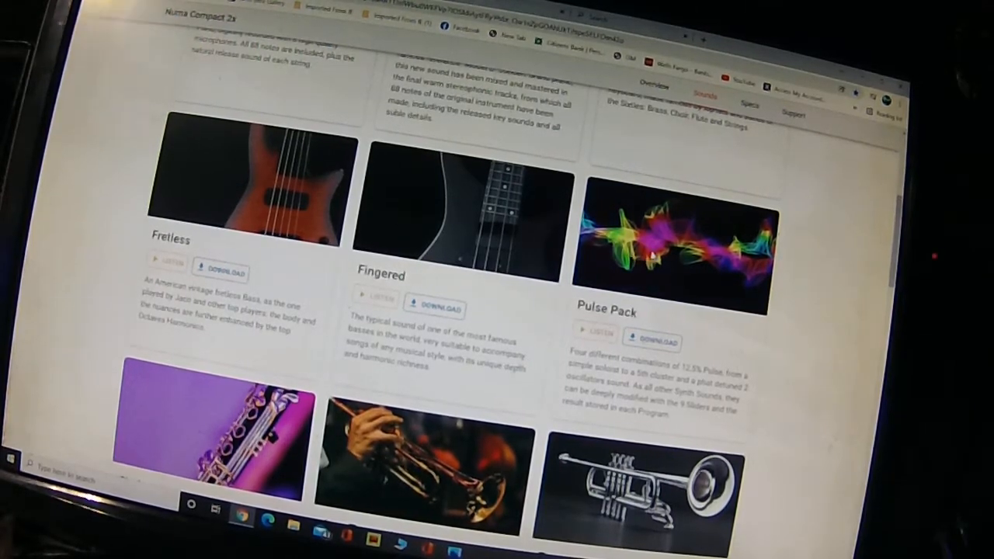
scroll(down, 3)
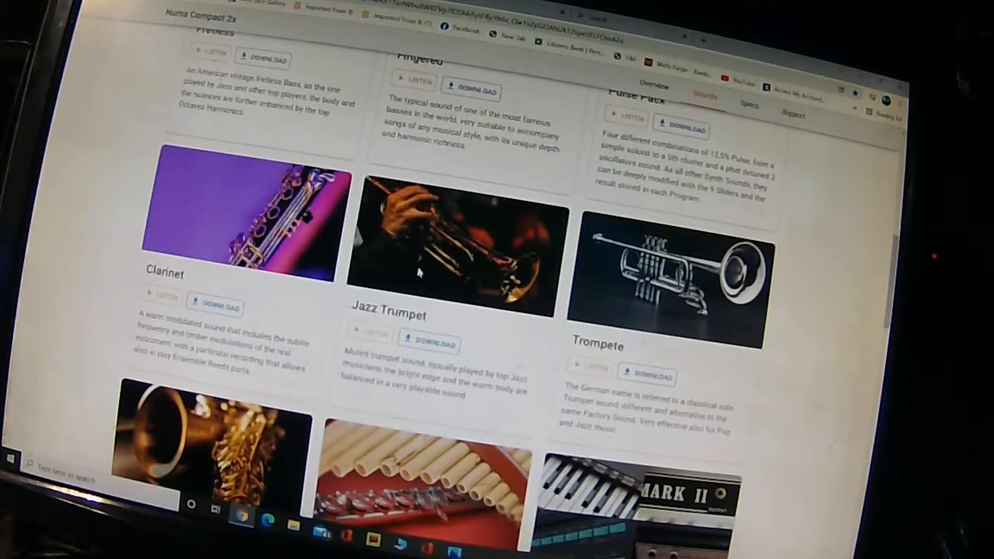
mouse_move(634, 295)
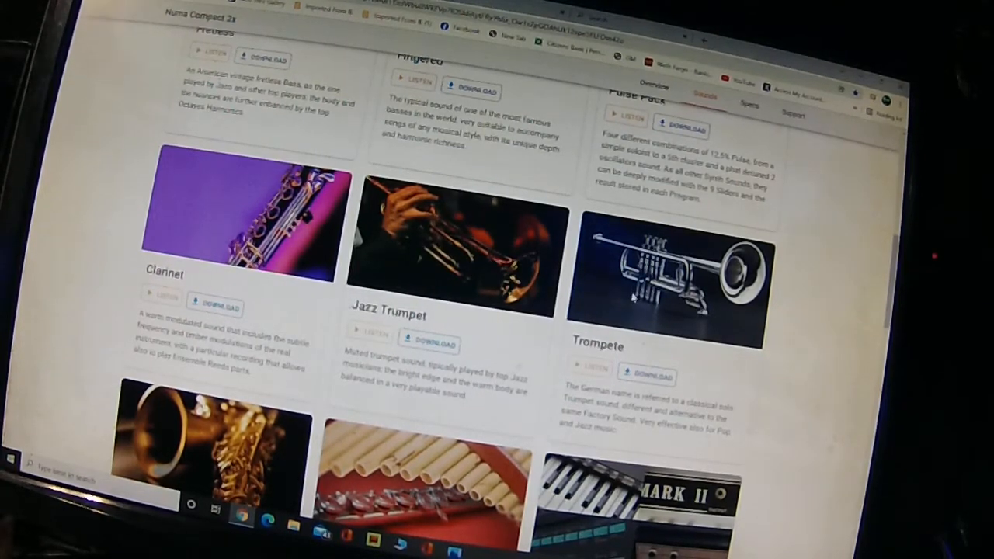
scroll(down, 3)
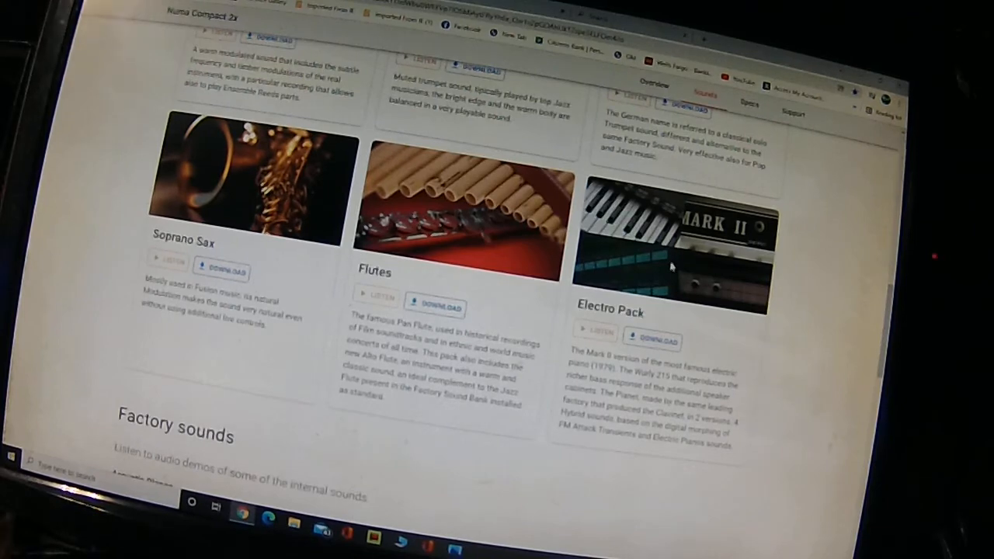
scroll(down, 3)
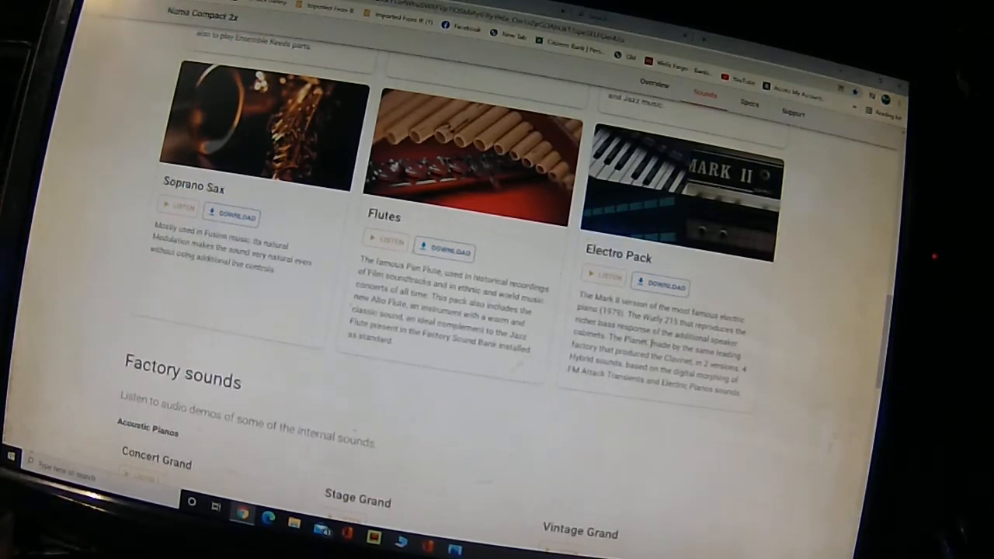
scroll(down, 3)
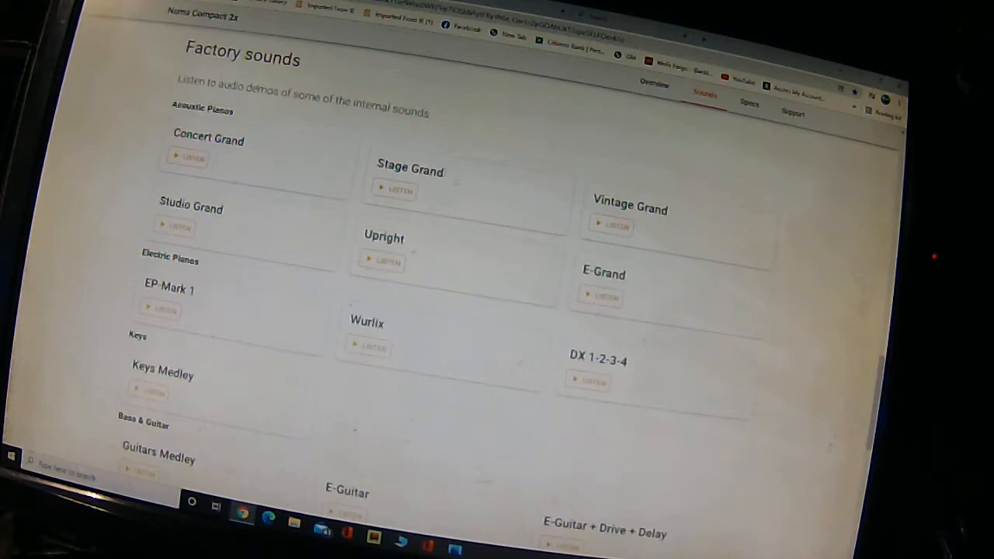
Scroll to the Factory sounds demos for Bass & Guitar, Organs and Synth
scroll(down, 3)
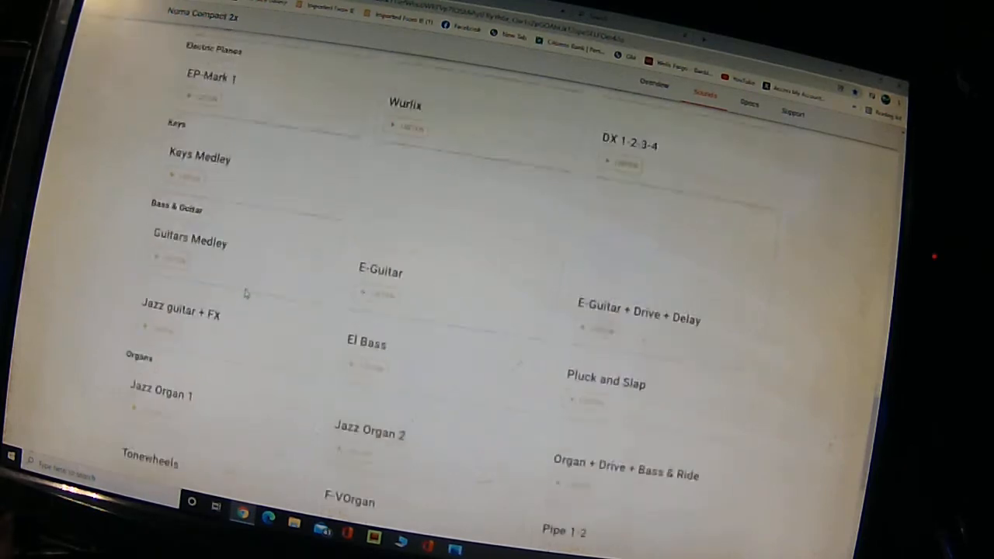
scroll(down, 3)
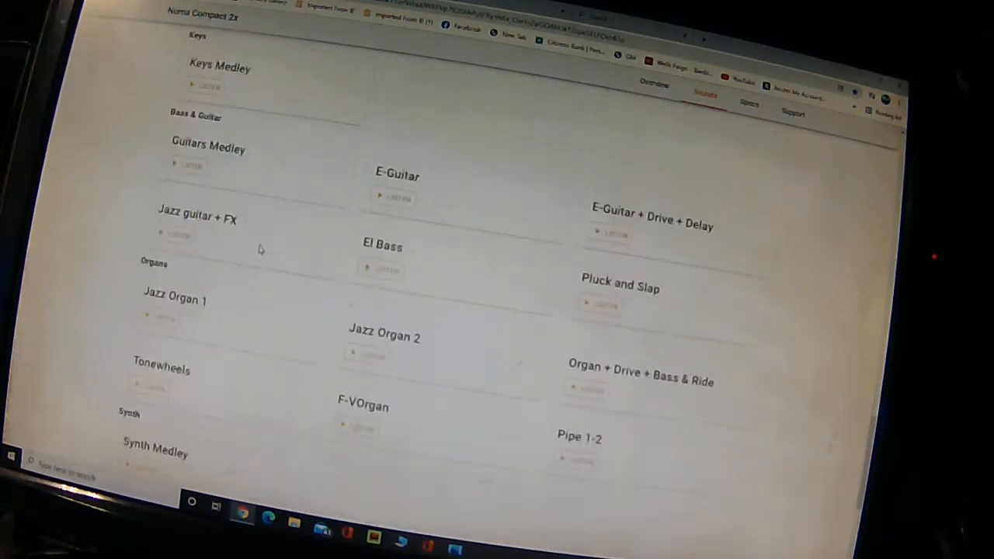